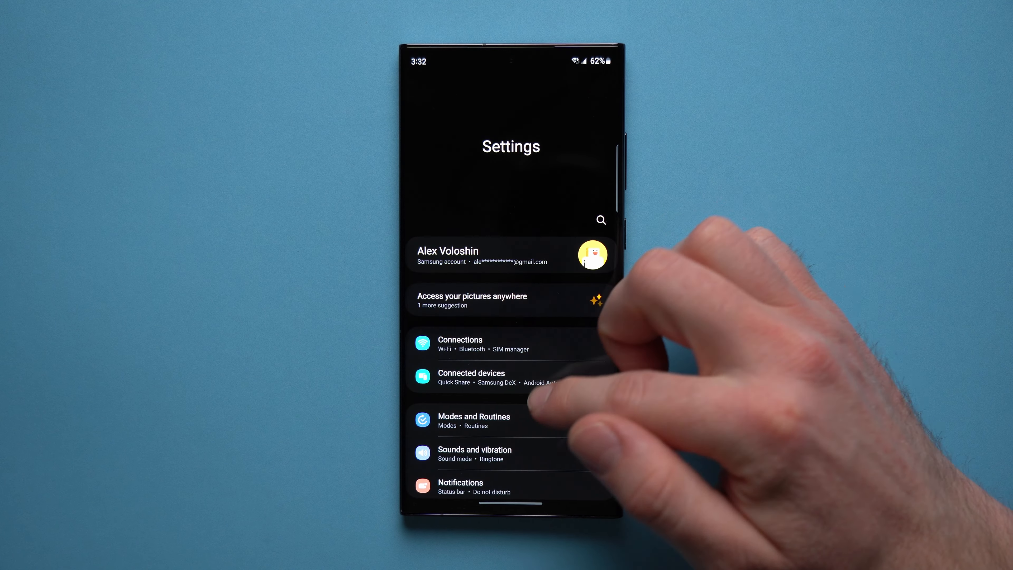
# - Enter the lock screen editor showing the wallpaper and clock preview
pyautogui.scroll(3)
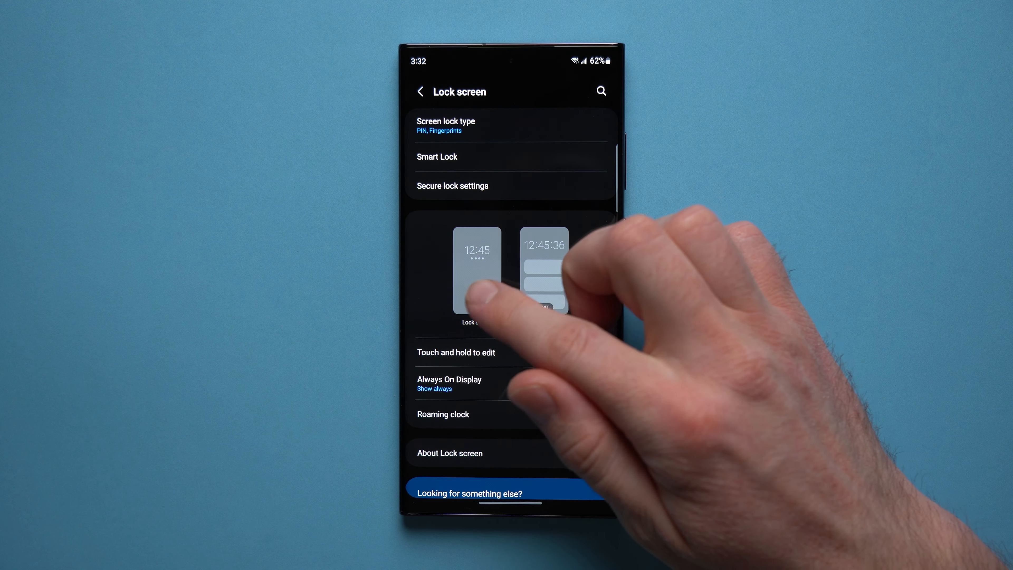
pyautogui.click(477, 270)
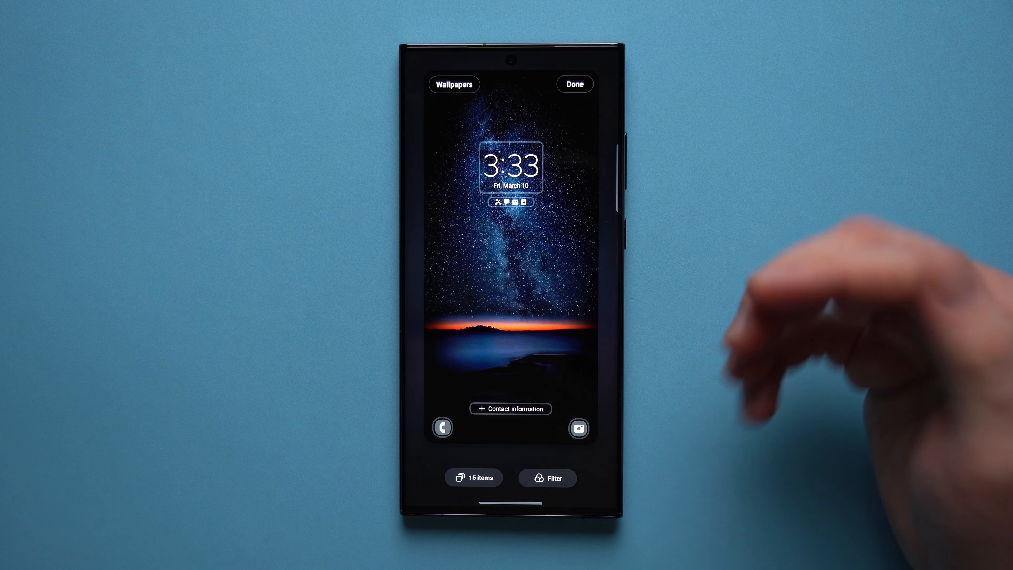
# - Add contact information to the lock screen, beginning the email 'My@em'
pyautogui.click(510, 408)
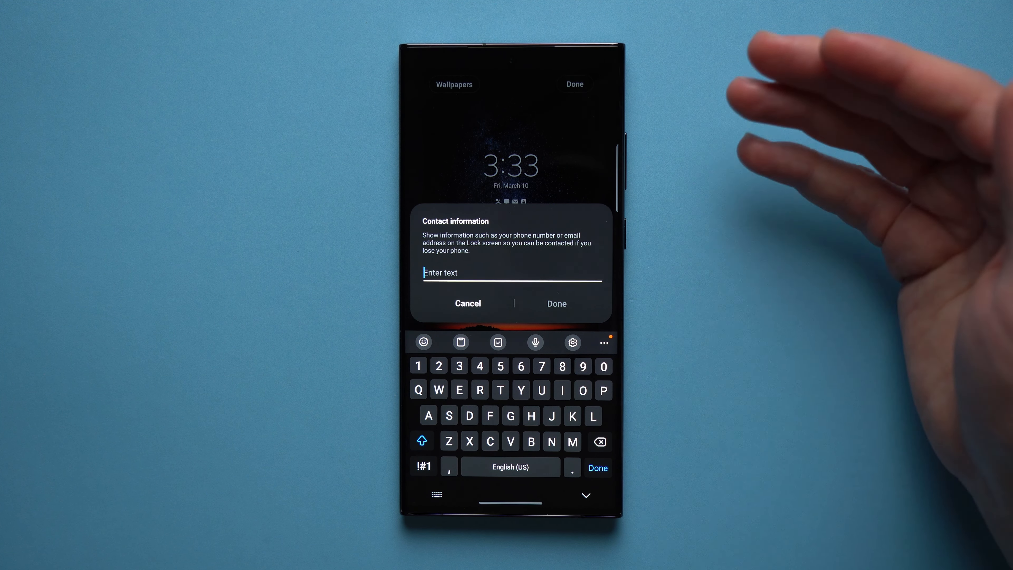
pyautogui.write('My@em')
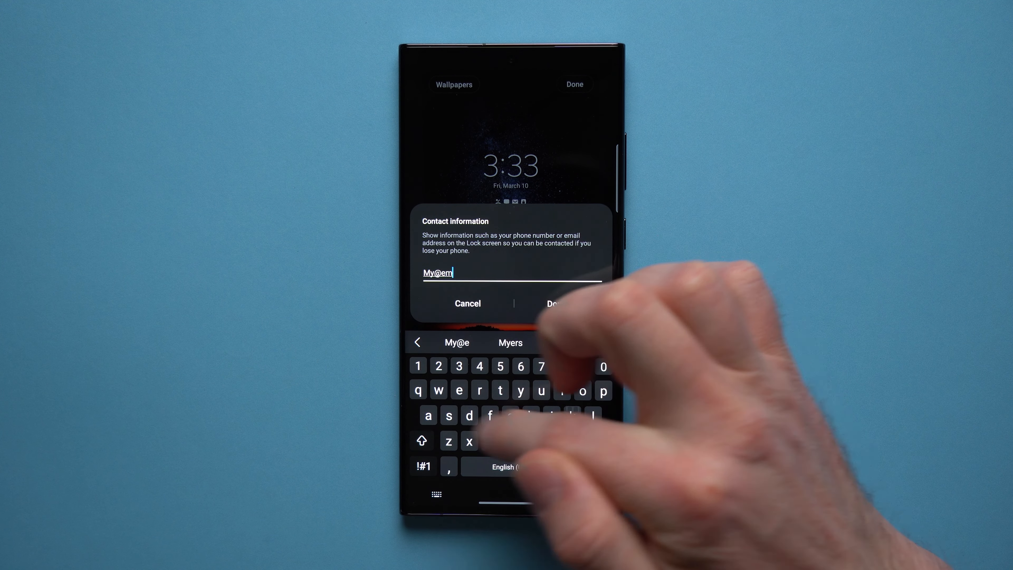